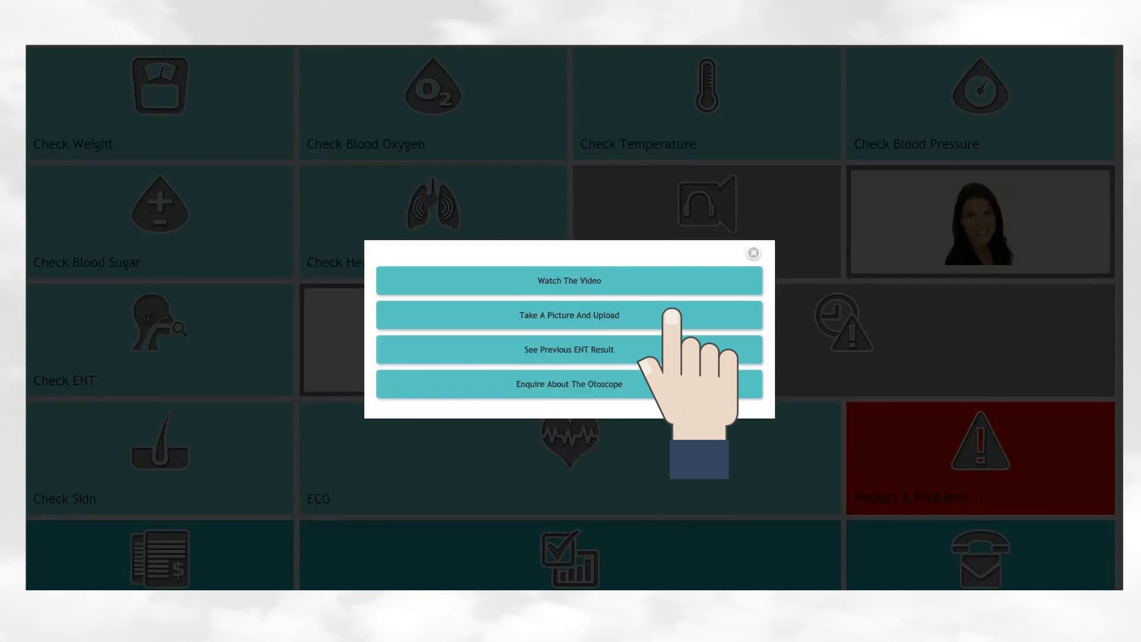
Start Take A Picture And Upload and label the captured otoscope image 'Left Ear'.
left_click(568, 315)
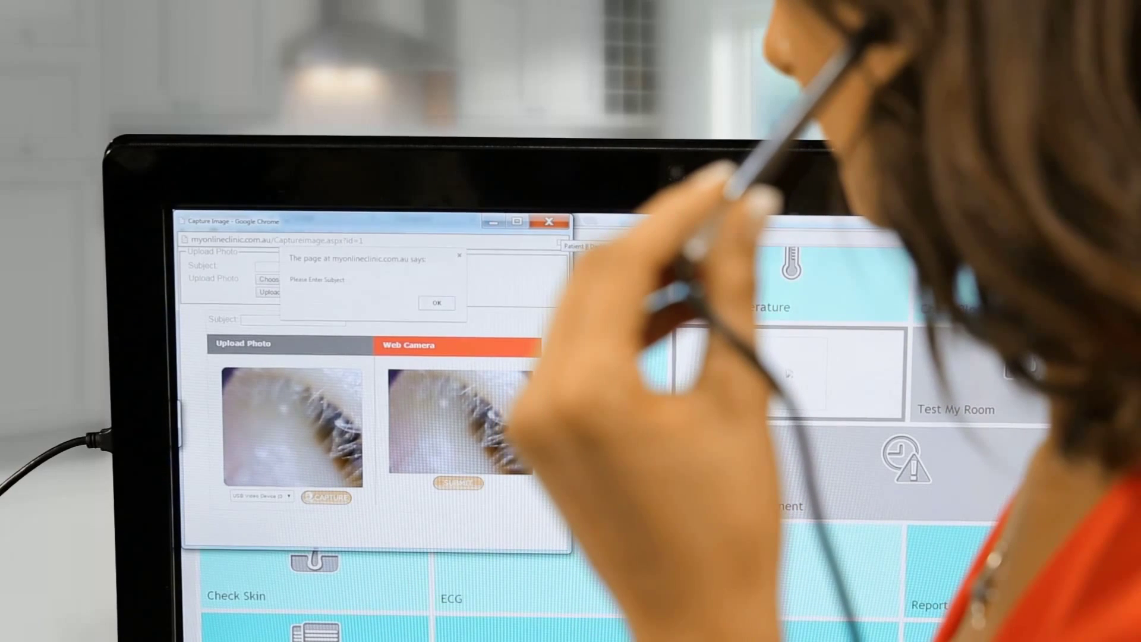
left_click(436, 303)
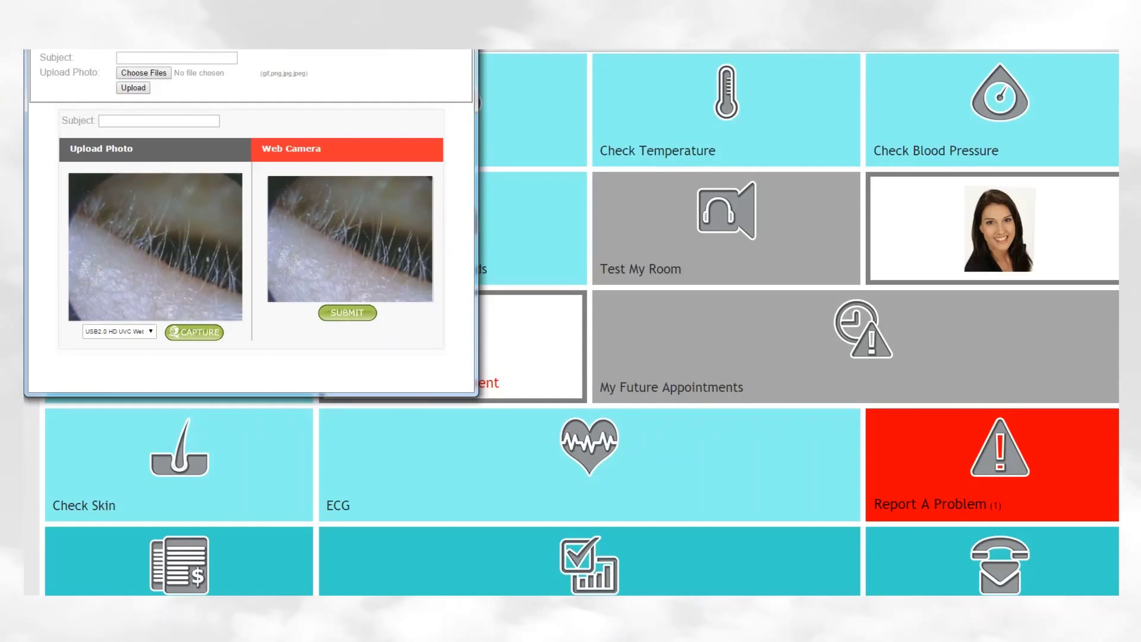
type("Left")
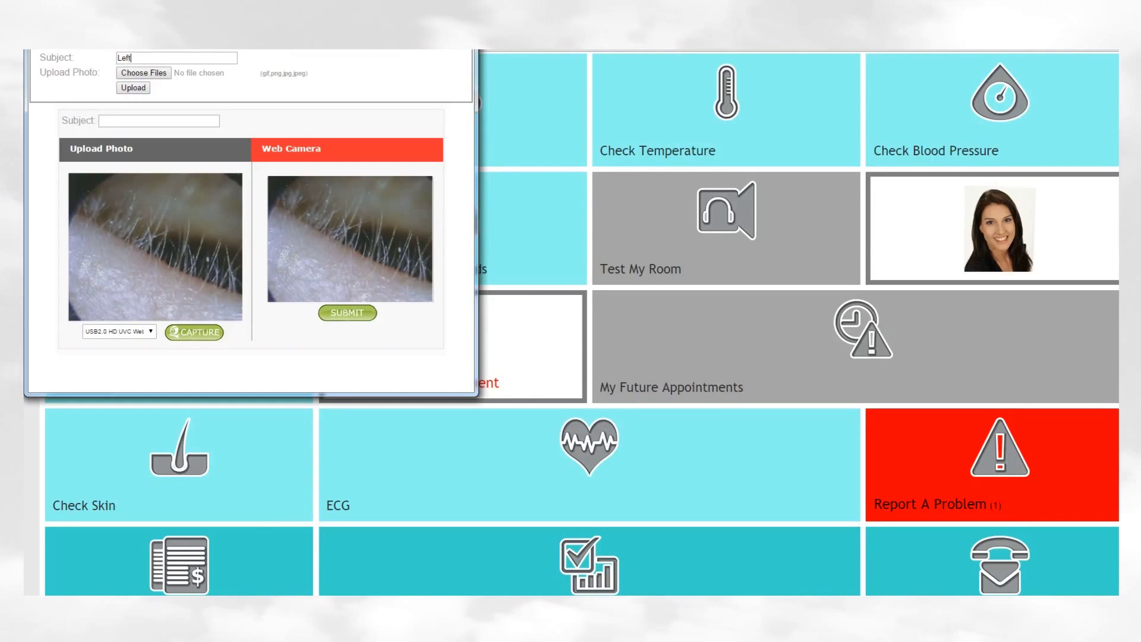
type("Ear")
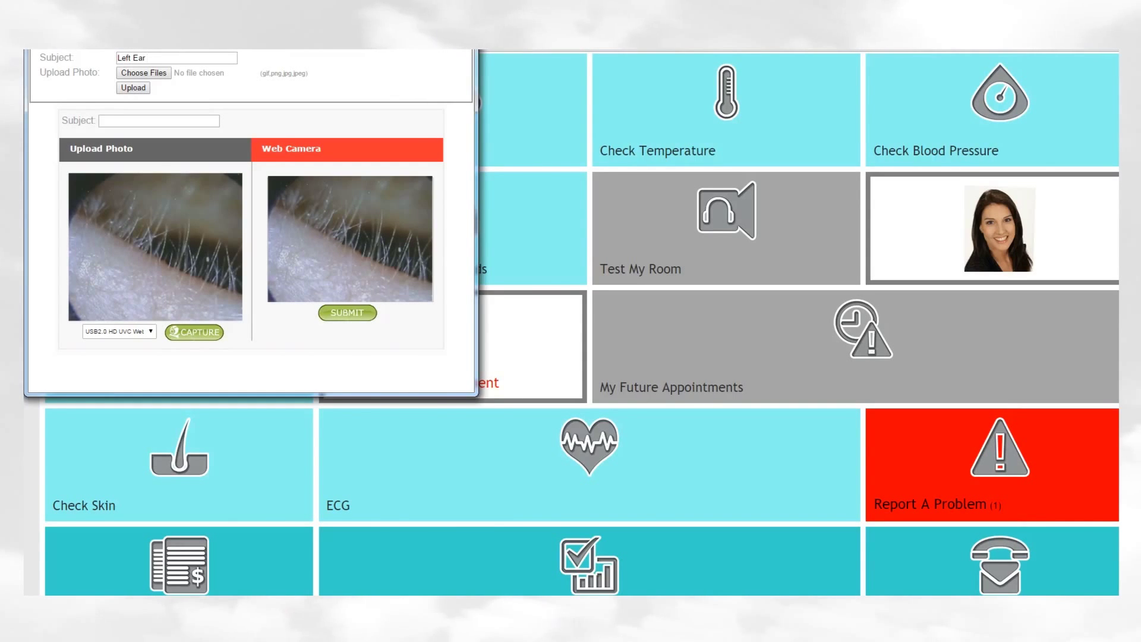